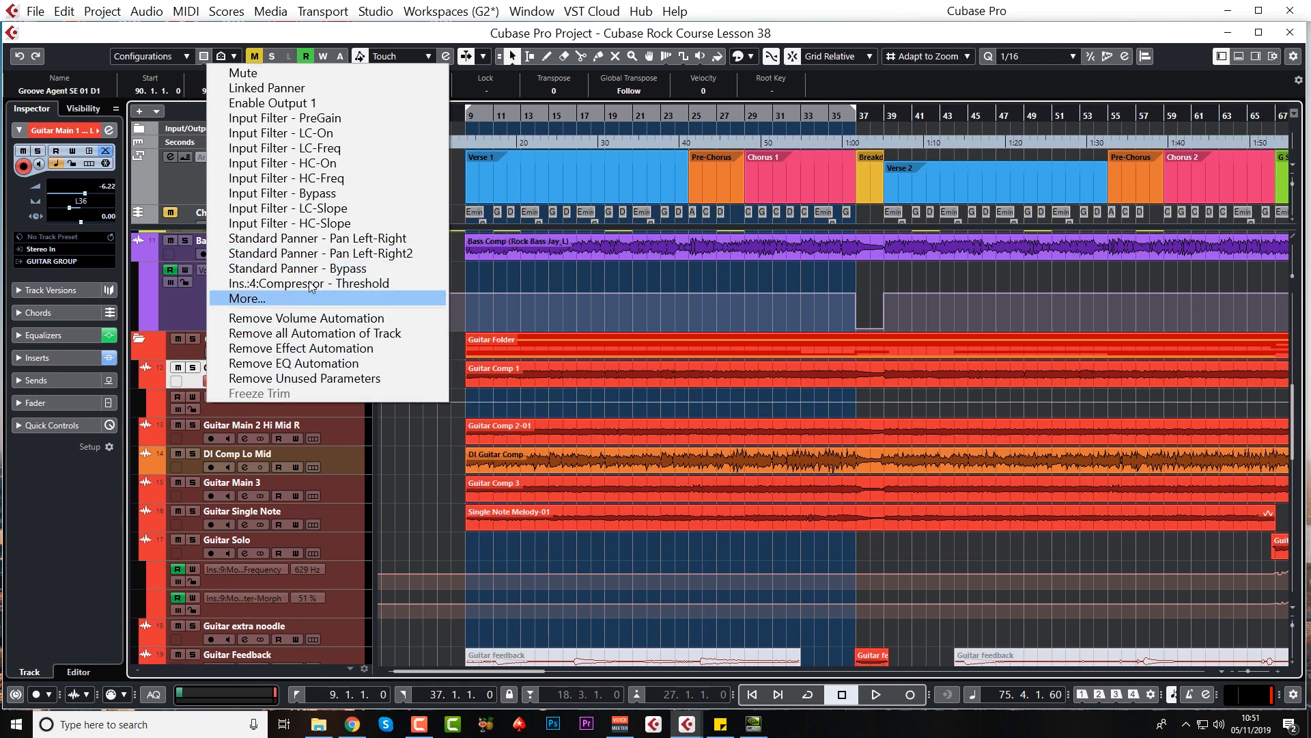
{"action": "mouse_move", "coordinate": [326, 254]}
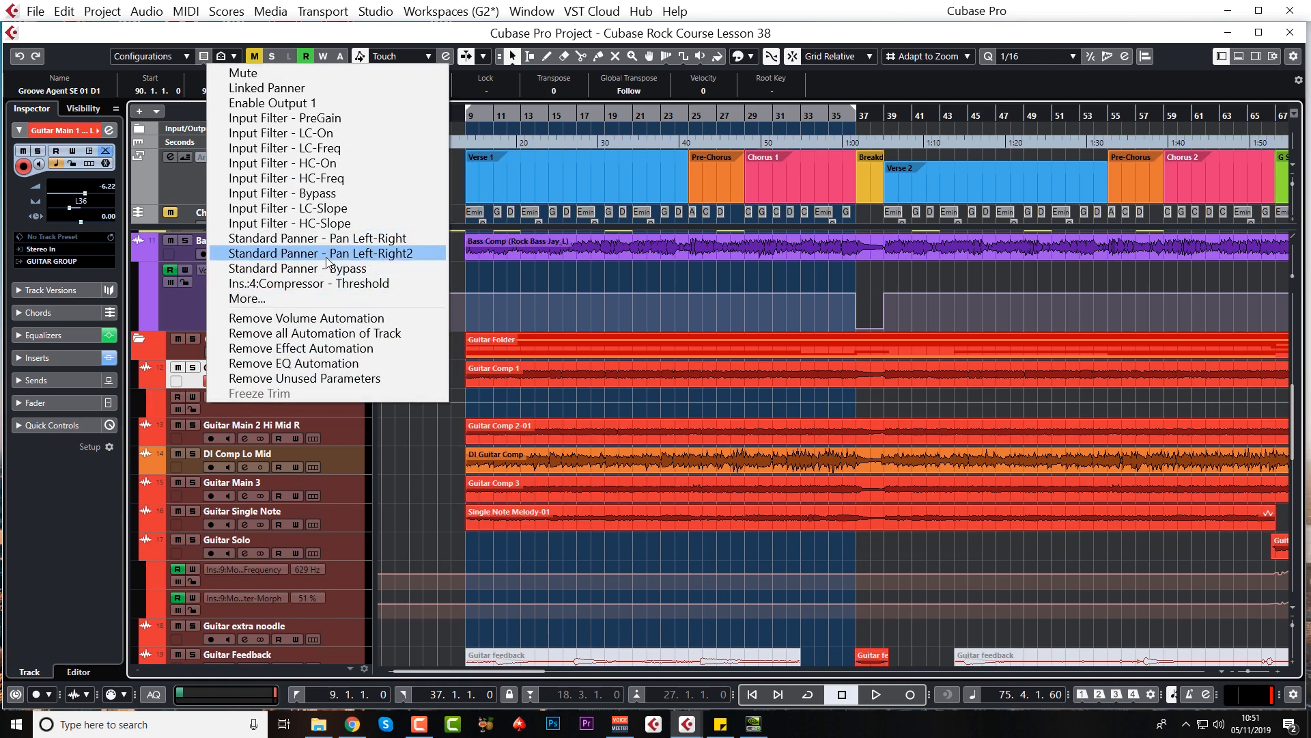
Step: Add a Pan Left-Right automation lane to Guitar Main 1 and pan it hard left at Chorus 1
{"action": "left_click", "coordinate": [321, 253]}
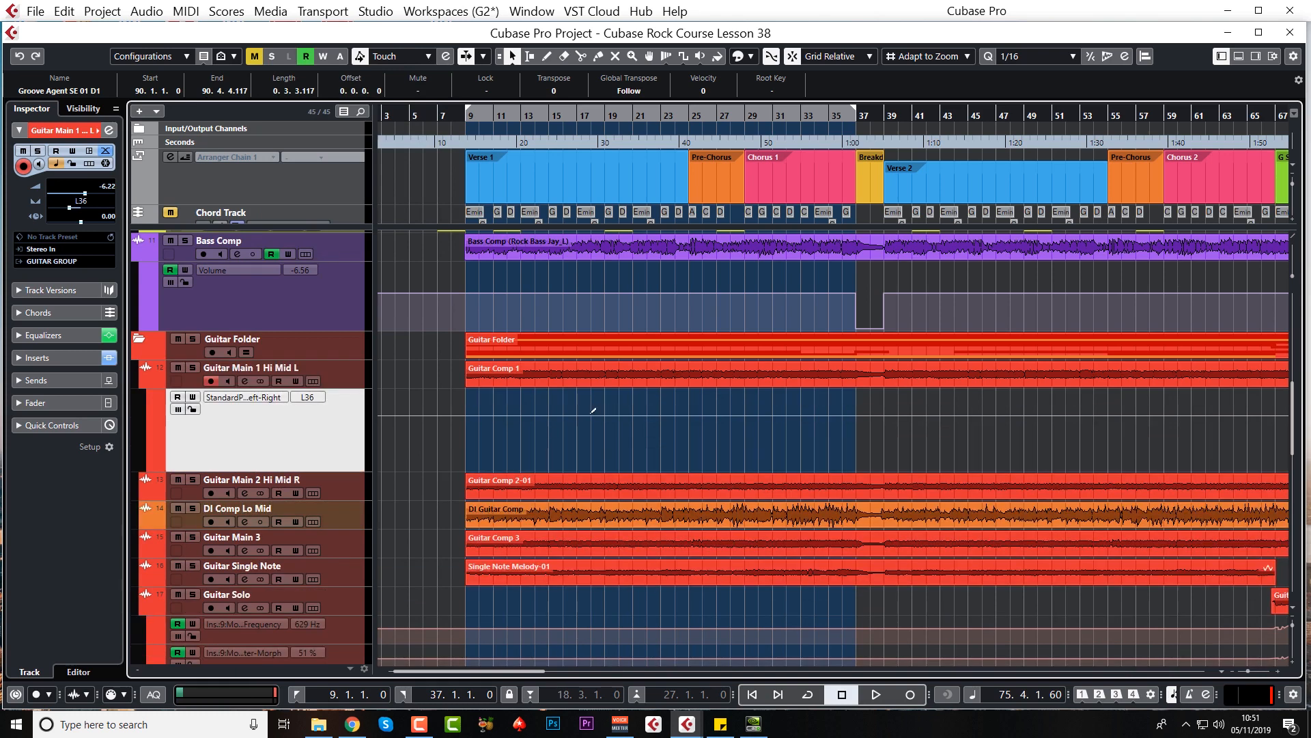
{"action": "mouse_move", "coordinate": [579, 409]}
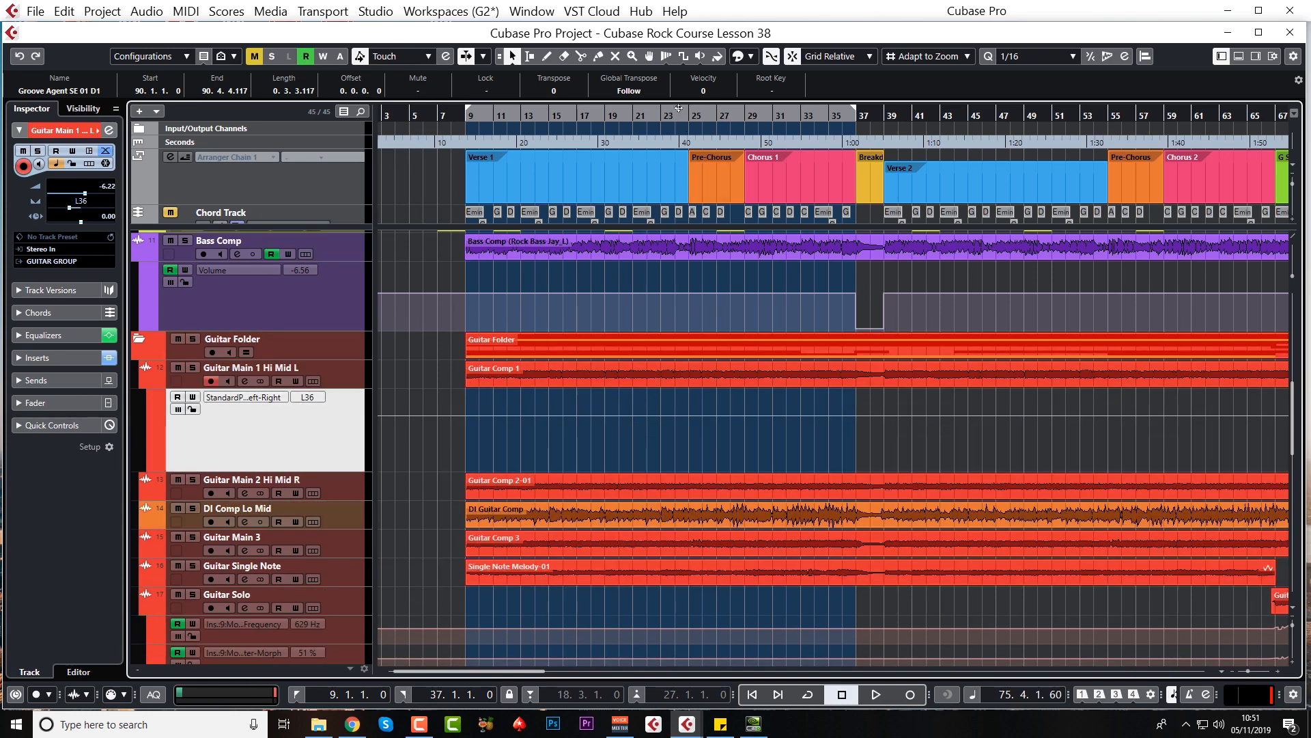
{"action": "left_click", "coordinate": [743, 115]}
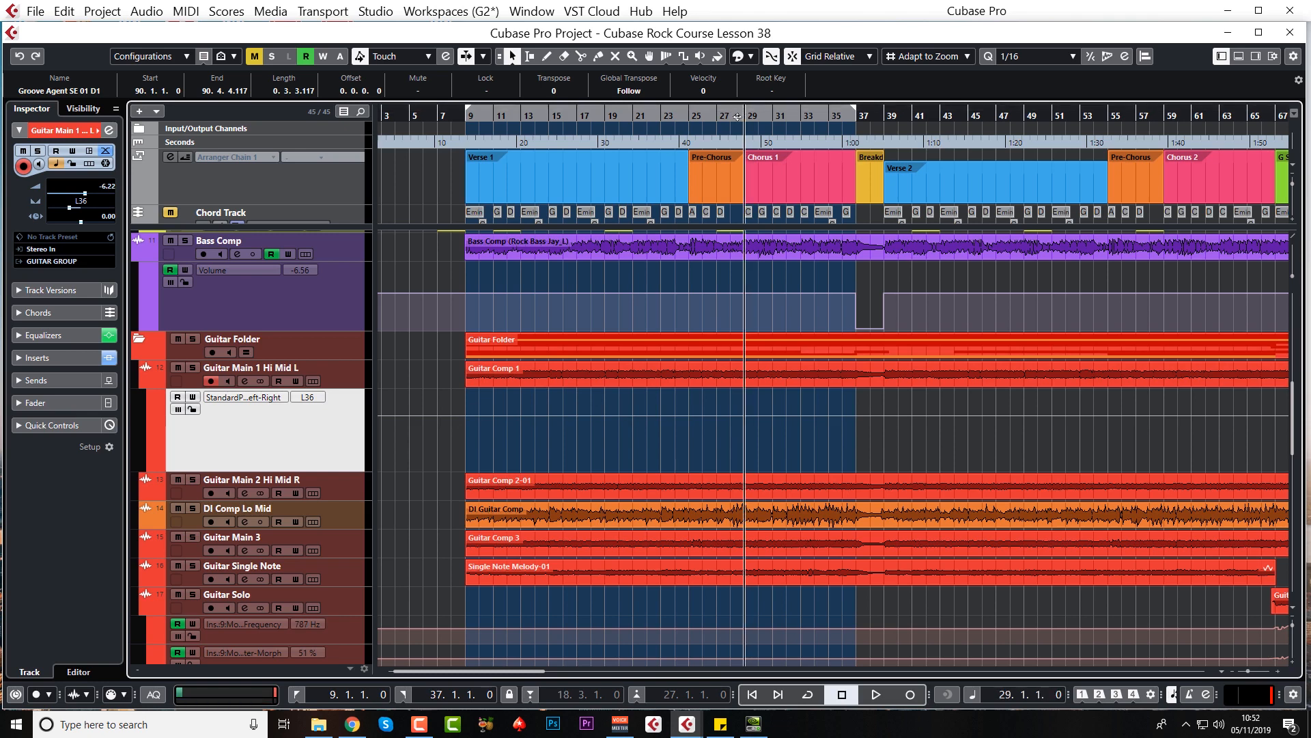
{"action": "mouse_move", "coordinate": [744, 417]}
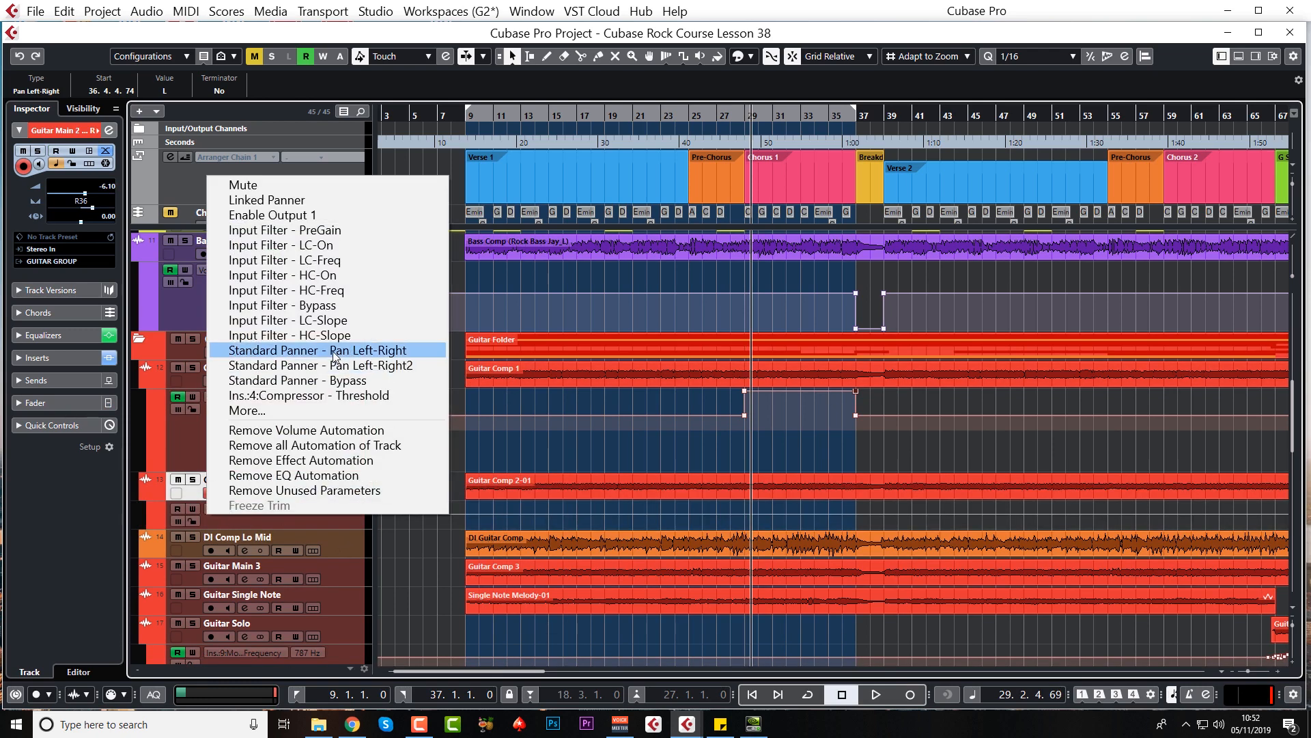
Step: Pan Guitar Main 2 Hi Mid R hard right over Chorus 1 and audition the chorus
{"action": "left_click", "coordinate": [318, 349]}
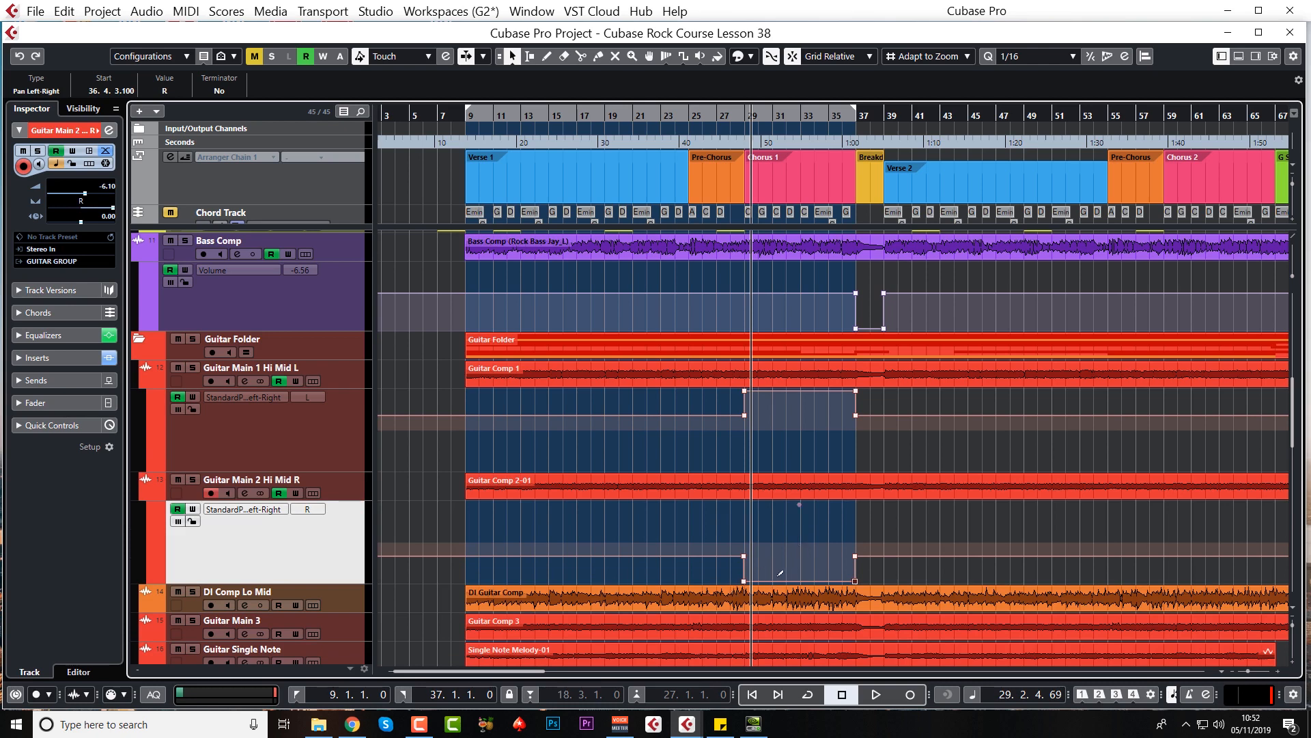
{"action": "left_click", "coordinate": [875, 694]}
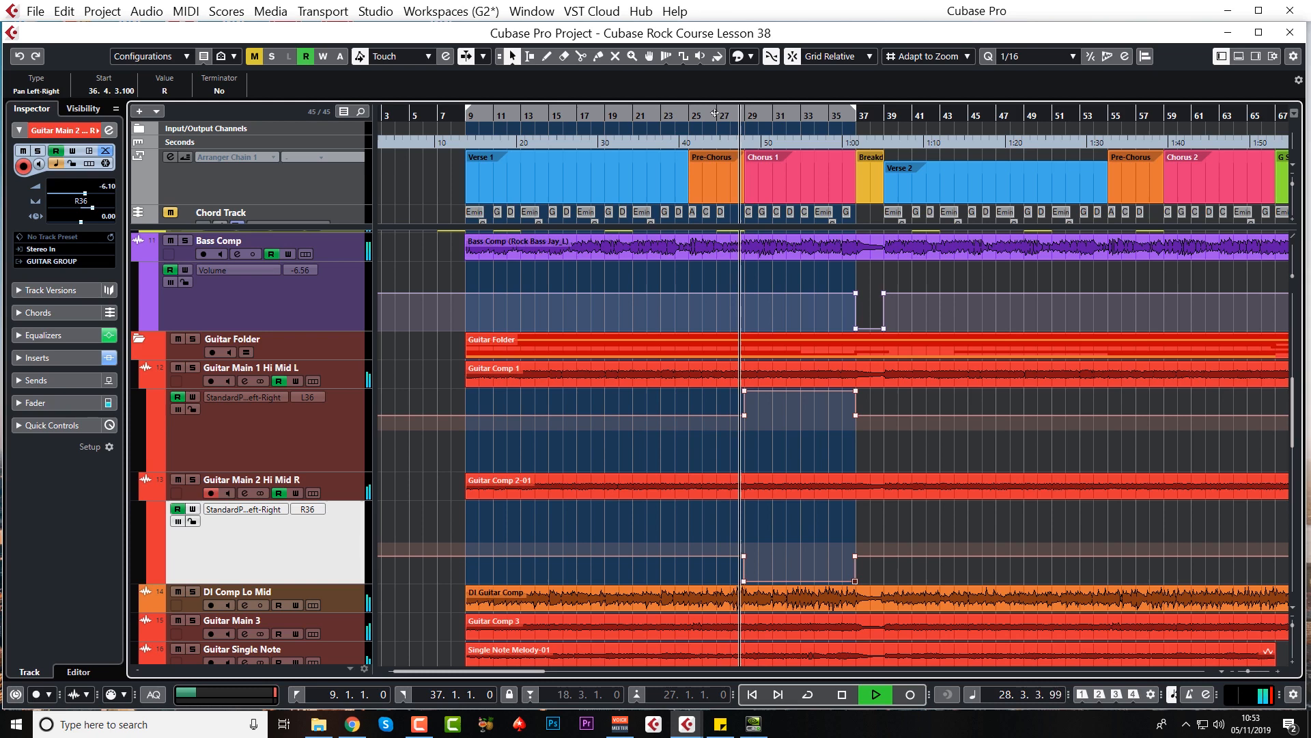
{"action": "left_click", "coordinate": [841, 694]}
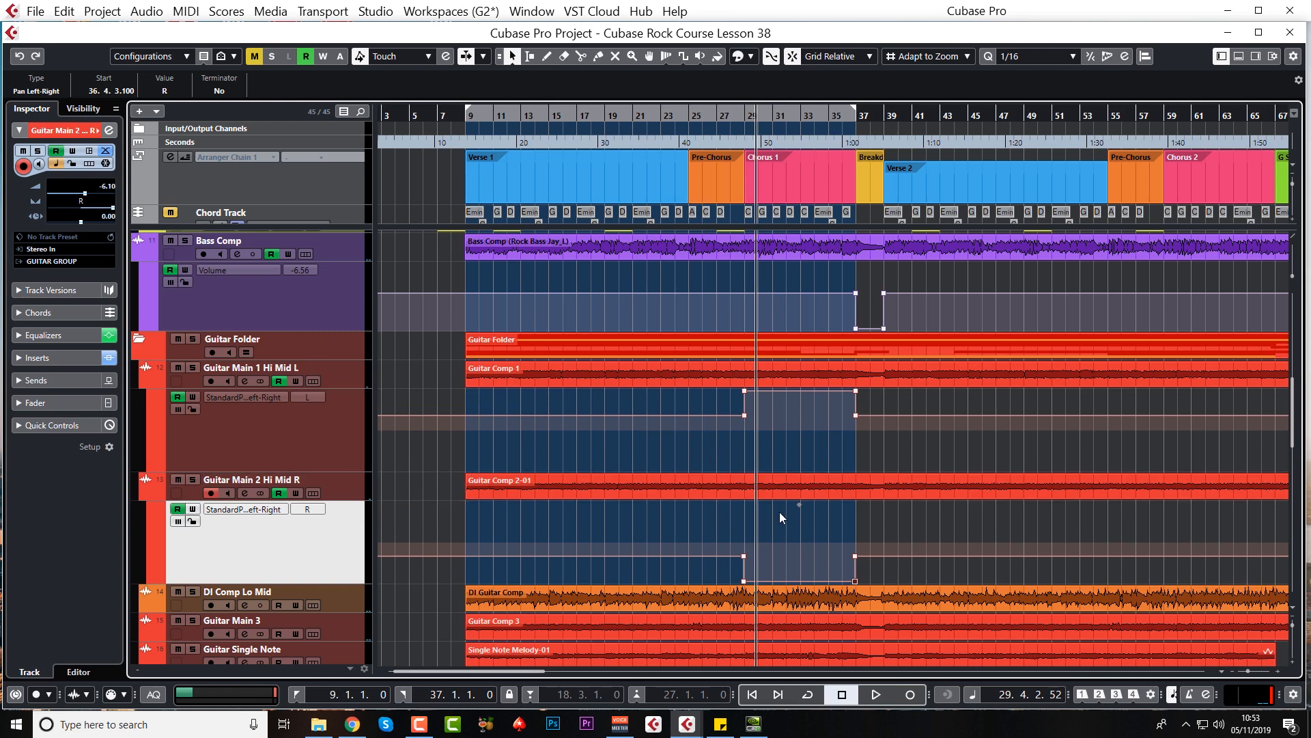
{"action": "mouse_move", "coordinate": [1074, 416]}
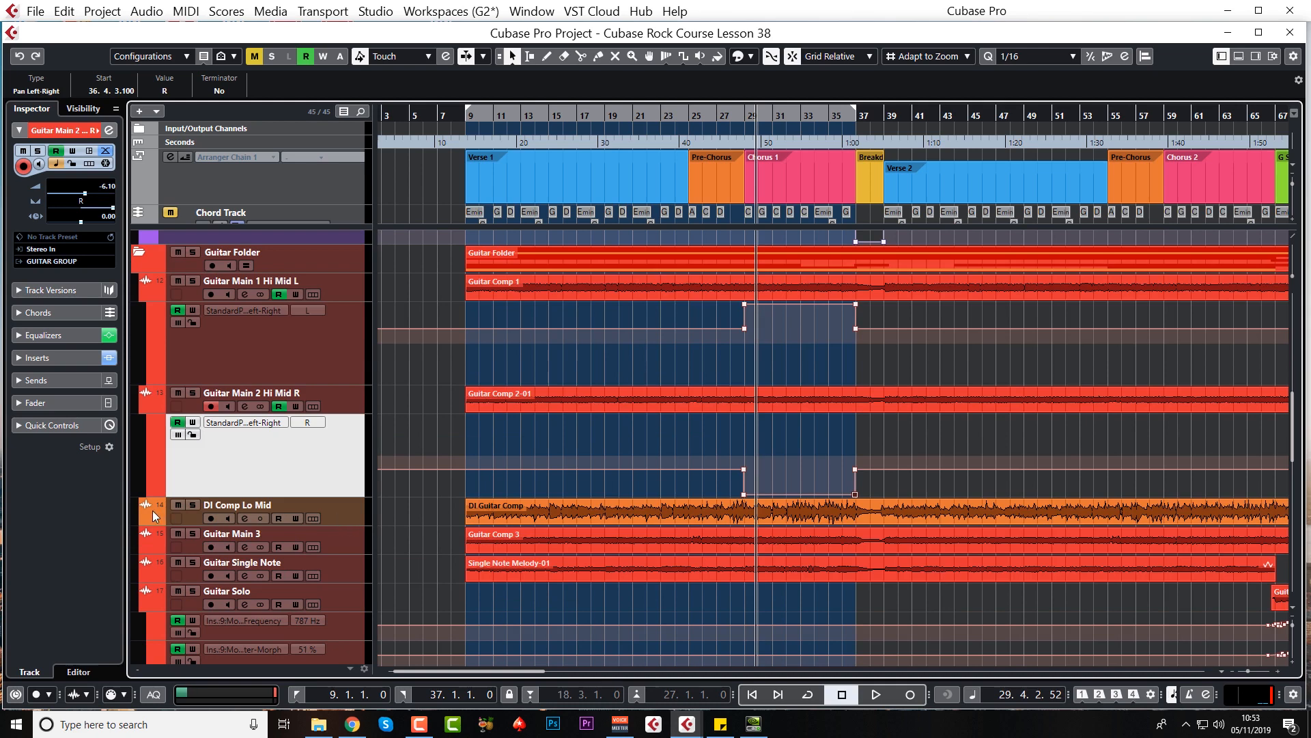
Step: Show the DI Comp Lo Mid automation lane and switch it to Pan Left-Right
{"action": "left_click", "coordinate": [237, 504]}
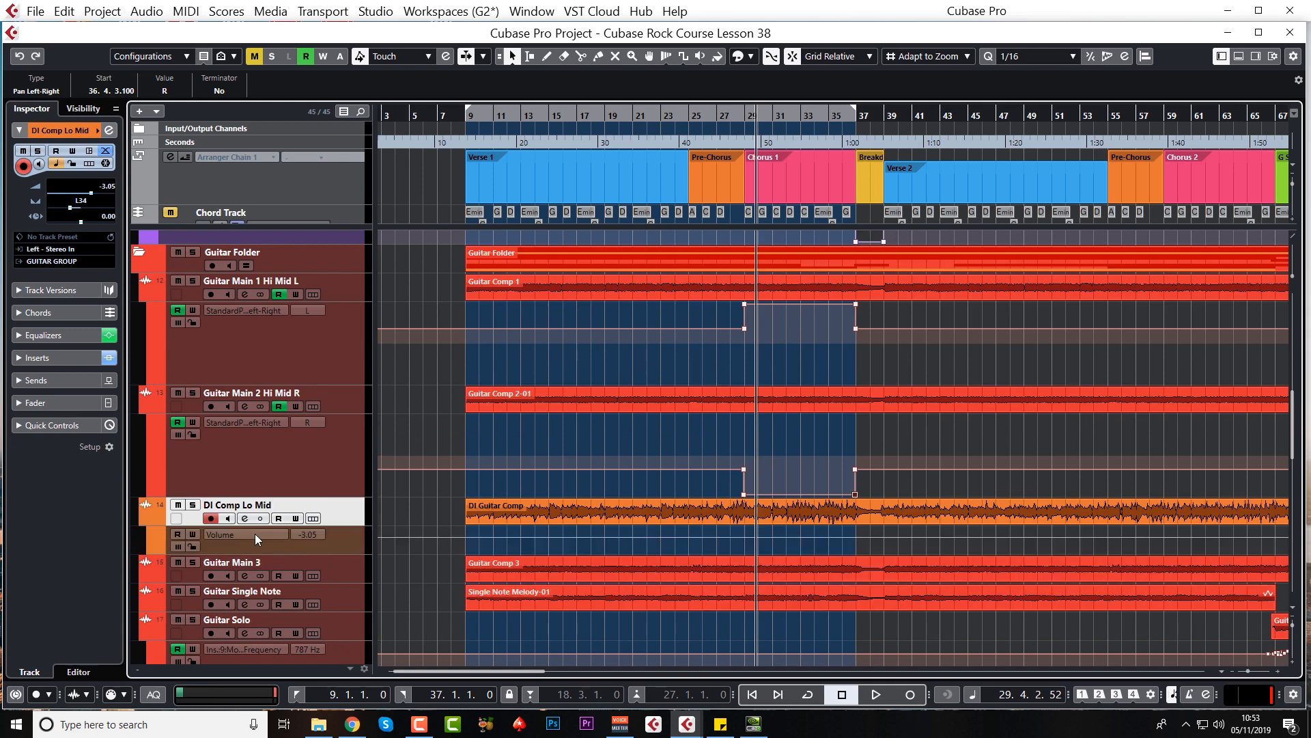
{"action": "left_click", "coordinate": [220, 533]}
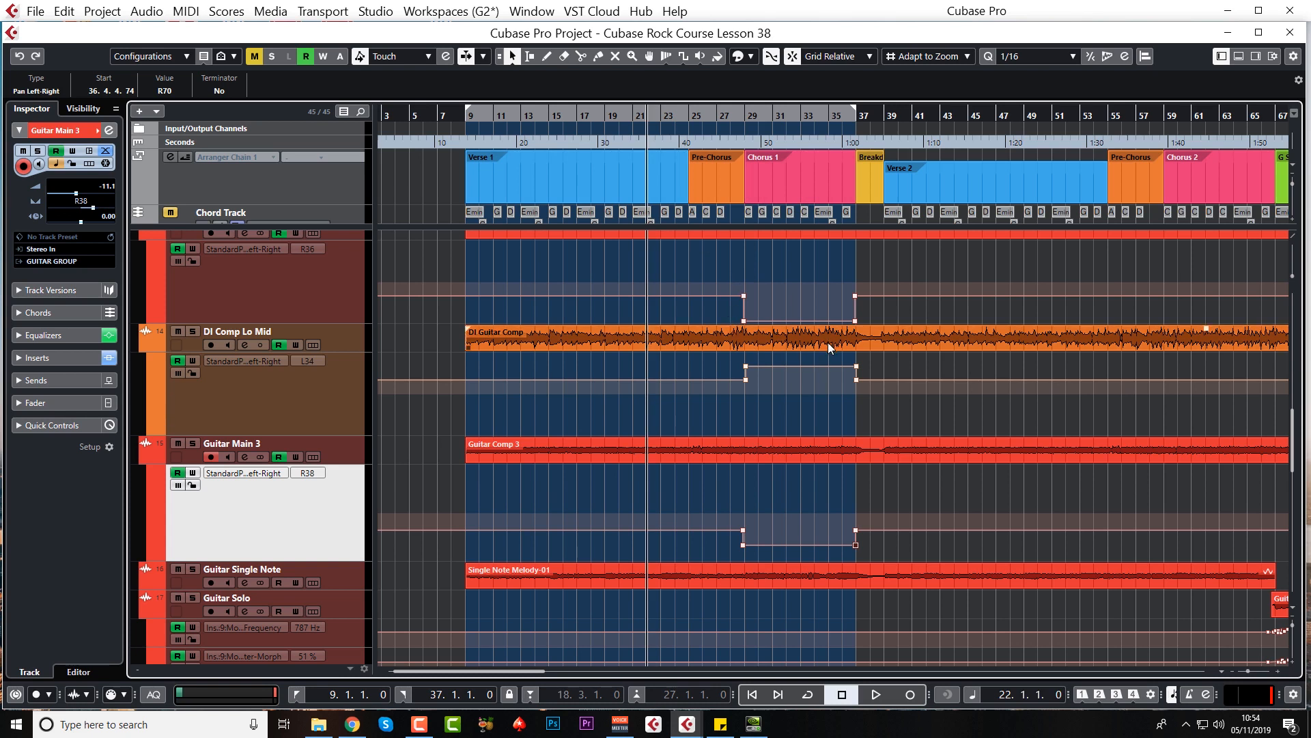
{"action": "left_click", "coordinate": [875, 694]}
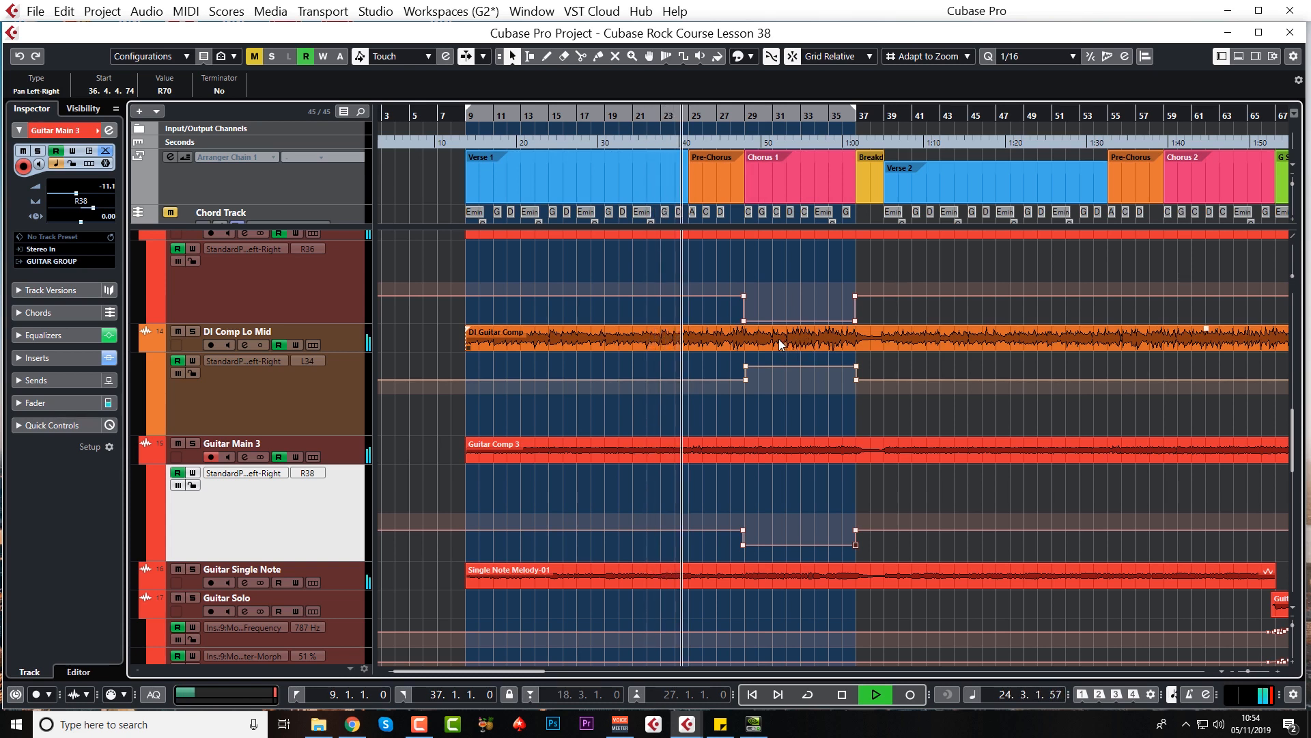
{"action": "left_click", "coordinate": [874, 694]}
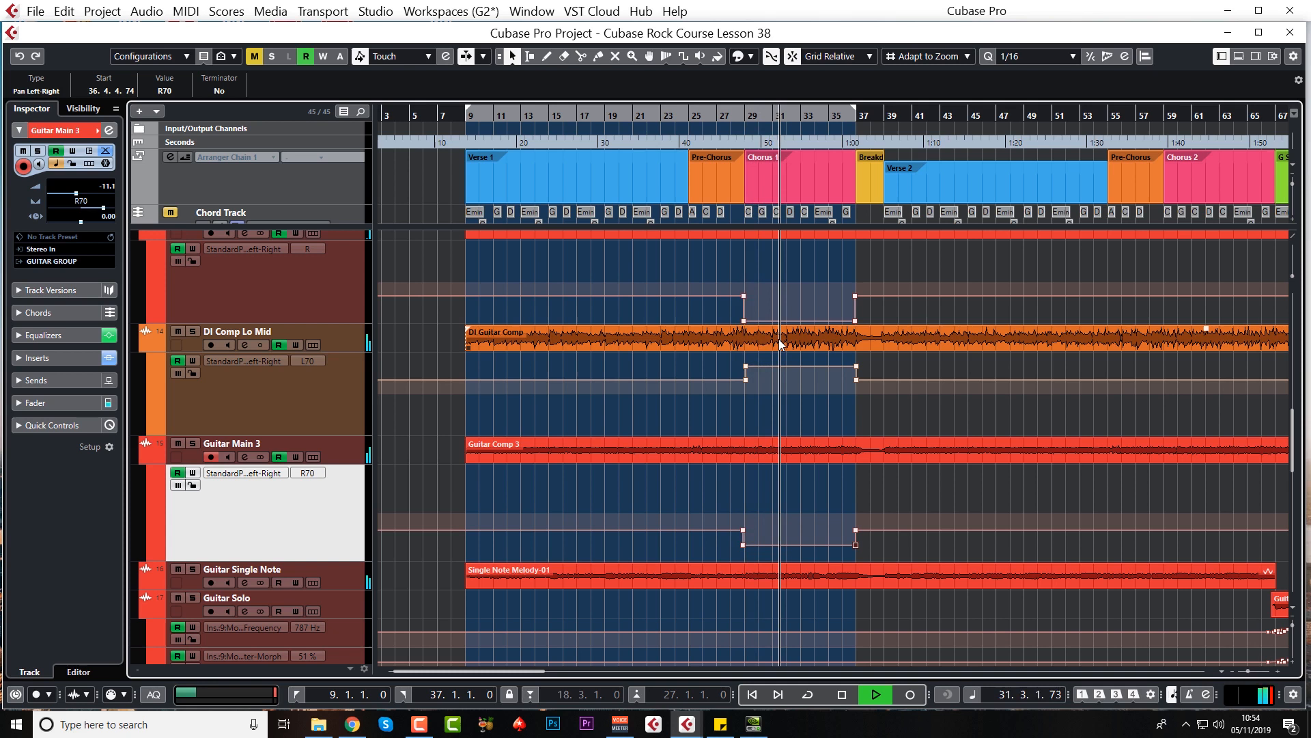
{"action": "left_click", "coordinate": [841, 696]}
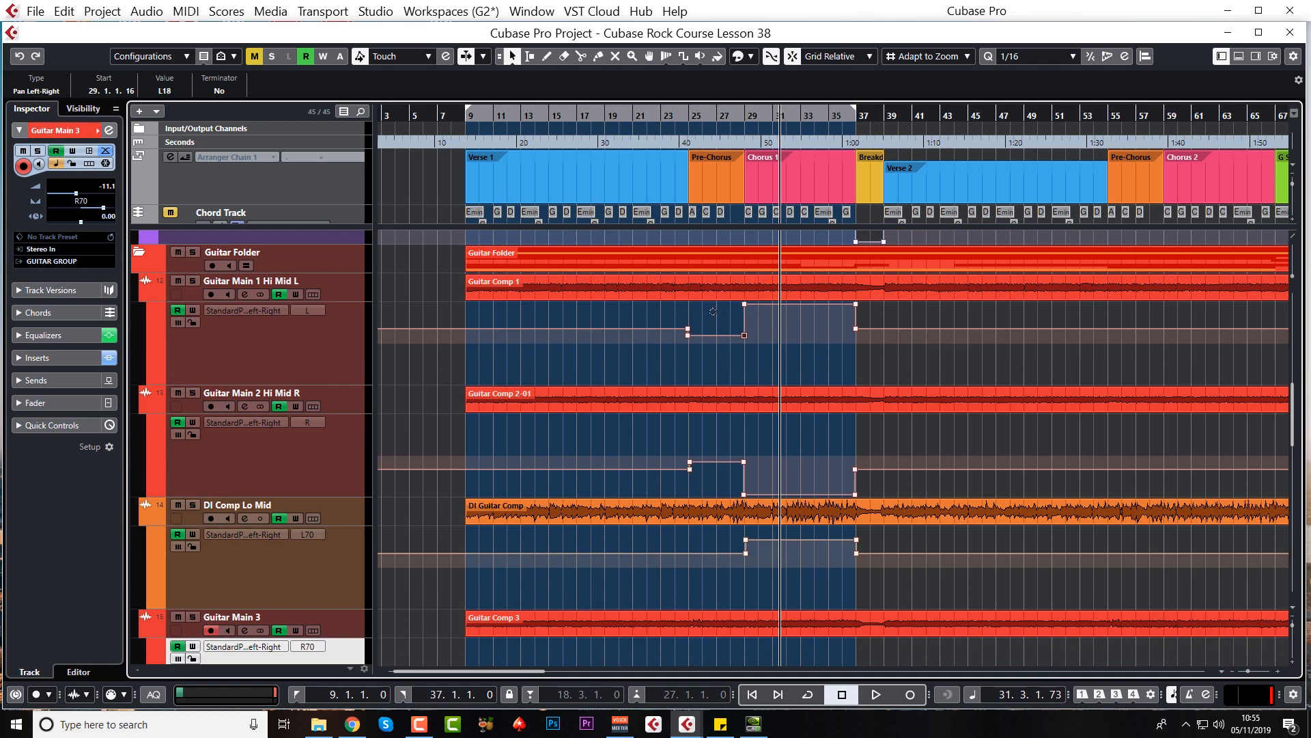
Step: Scroll down through the guitar tracks' pan lanes at the Pre-Chorus
{"action": "scroll", "scroll_direction": "down", "scroll_amount": 3}
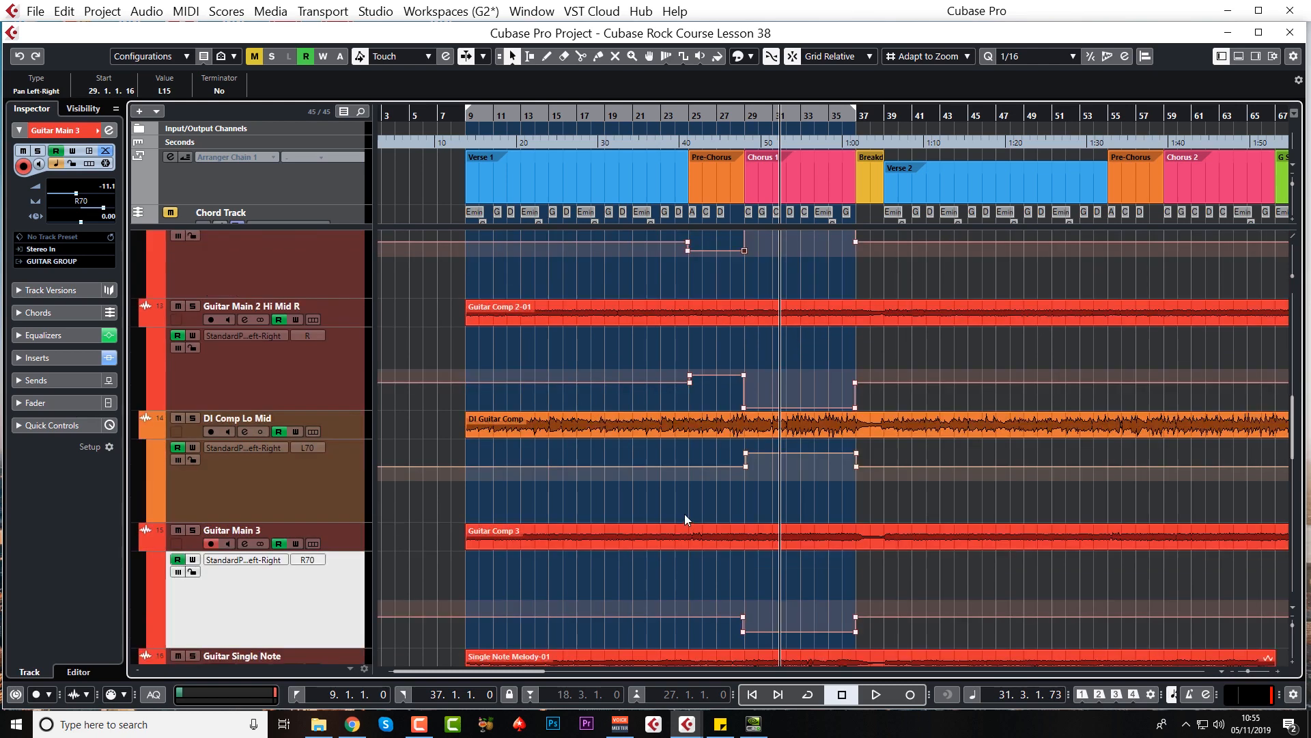
{"action": "scroll", "scroll_direction": "down", "scroll_amount": 3}
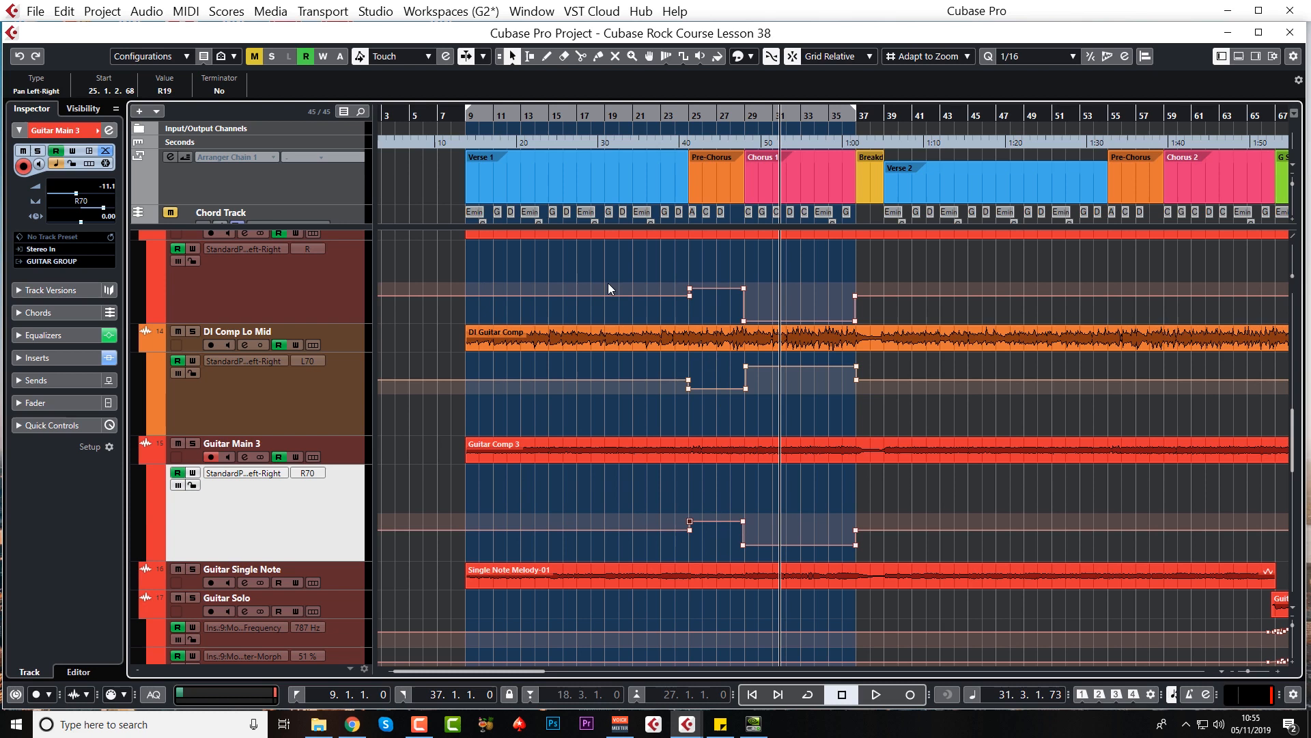
{"action": "mouse_move", "coordinate": [715, 345]}
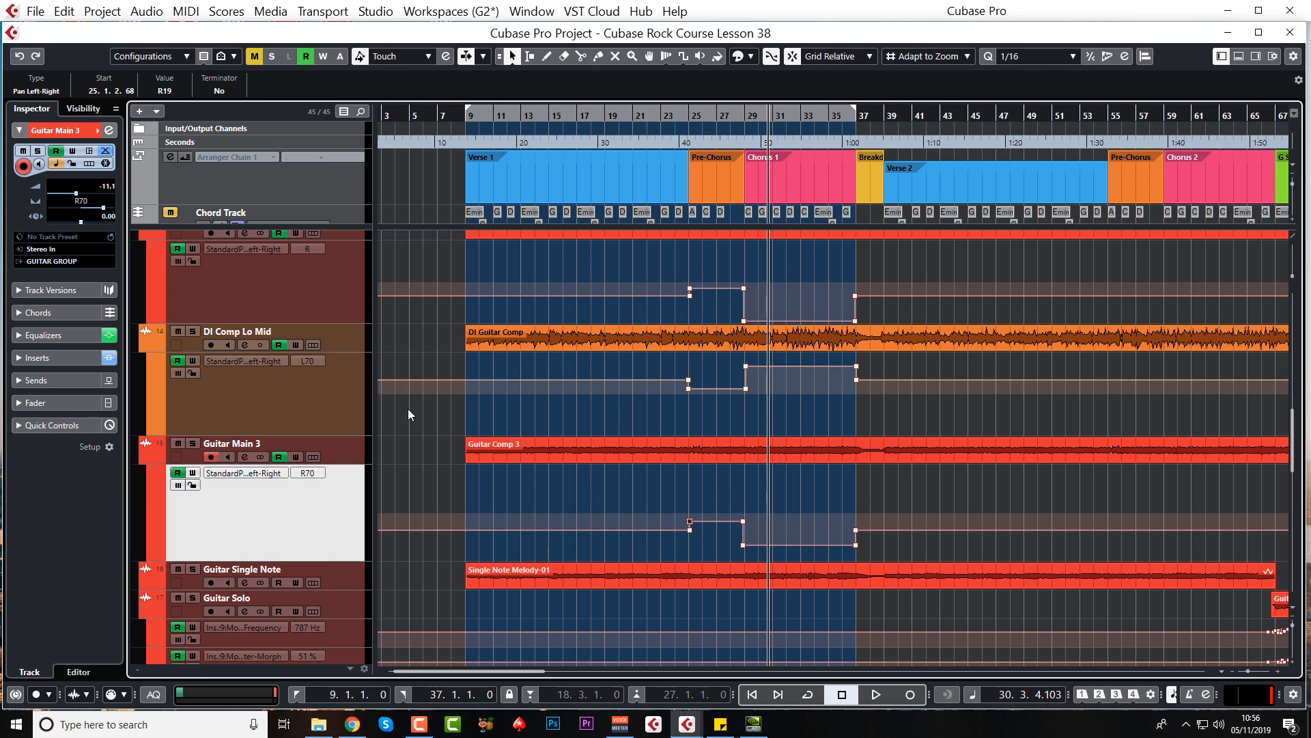
{"action": "mouse_move", "coordinate": [398, 634]}
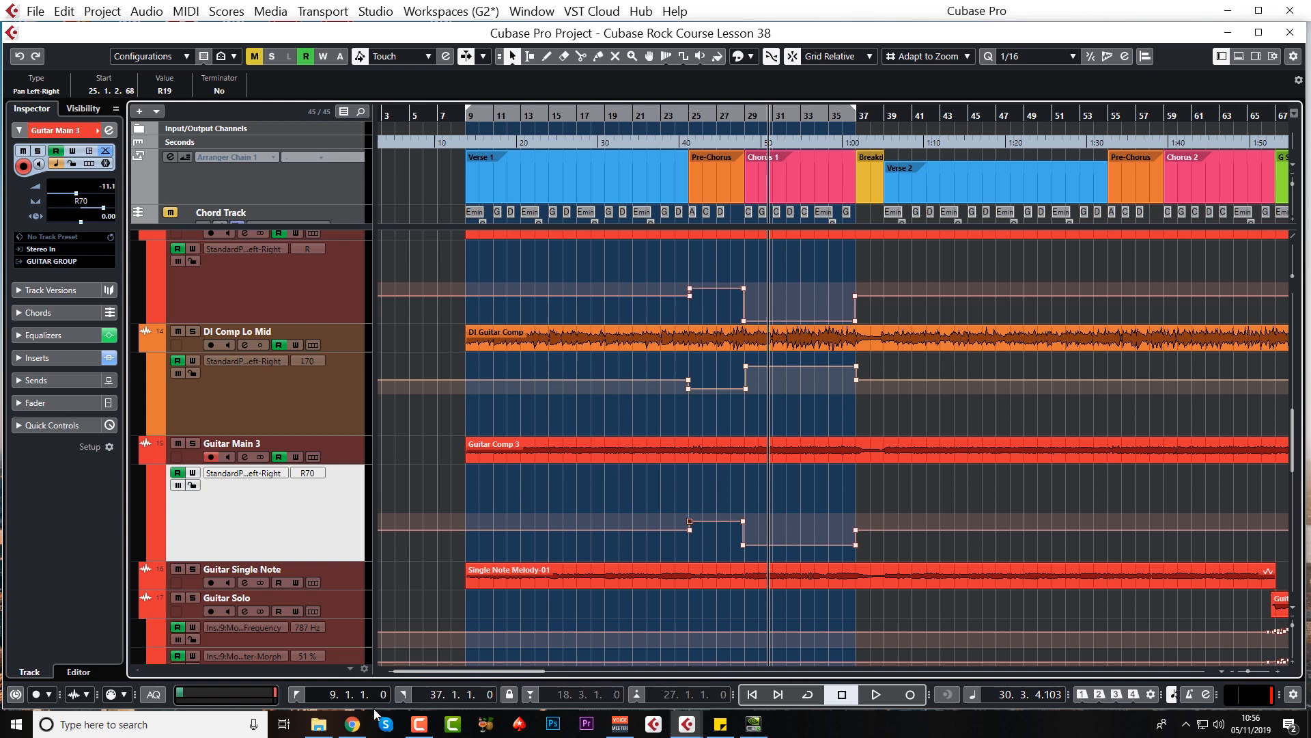
Step: Bring the drums into view, audition Chorus 1, and raise the Snare volume slightly
{"action": "left_click", "coordinate": [742, 114]}
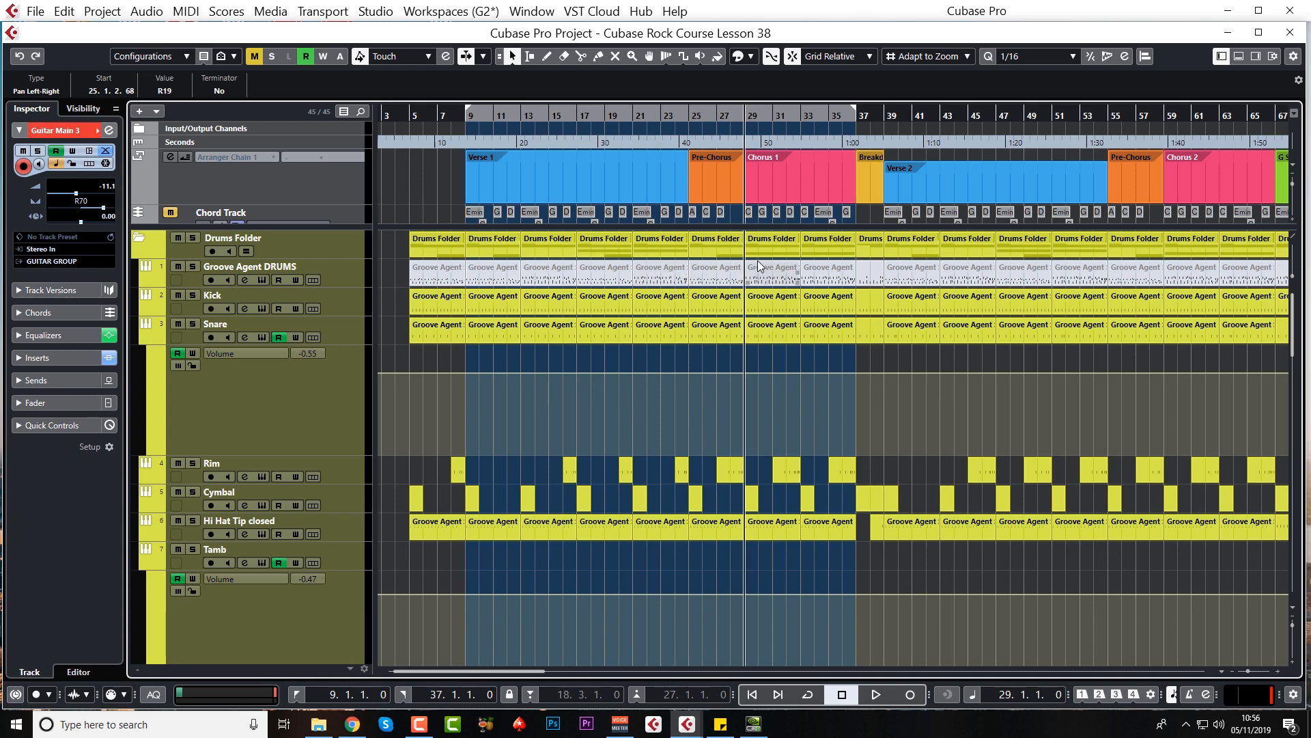
{"action": "left_click", "coordinate": [875, 694]}
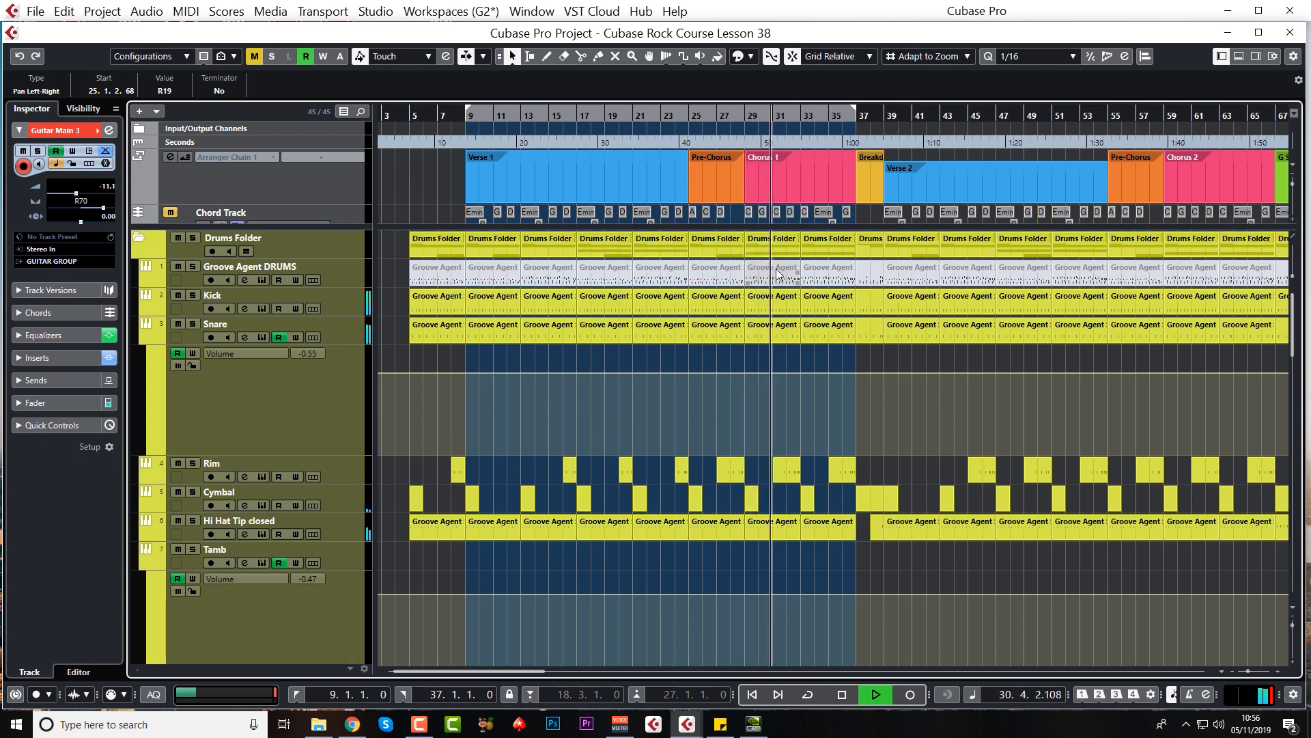
{"action": "left_click", "coordinate": [842, 694]}
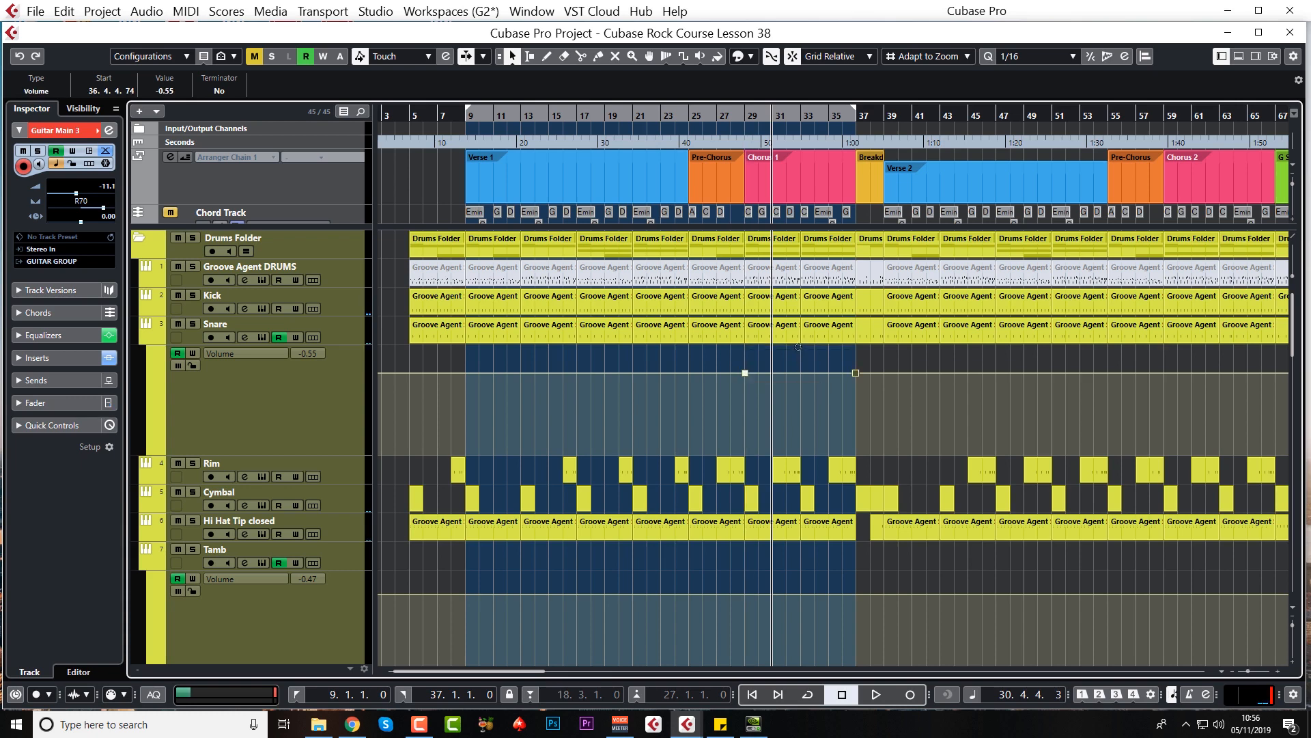
{"action": "left_click", "coordinate": [875, 694]}
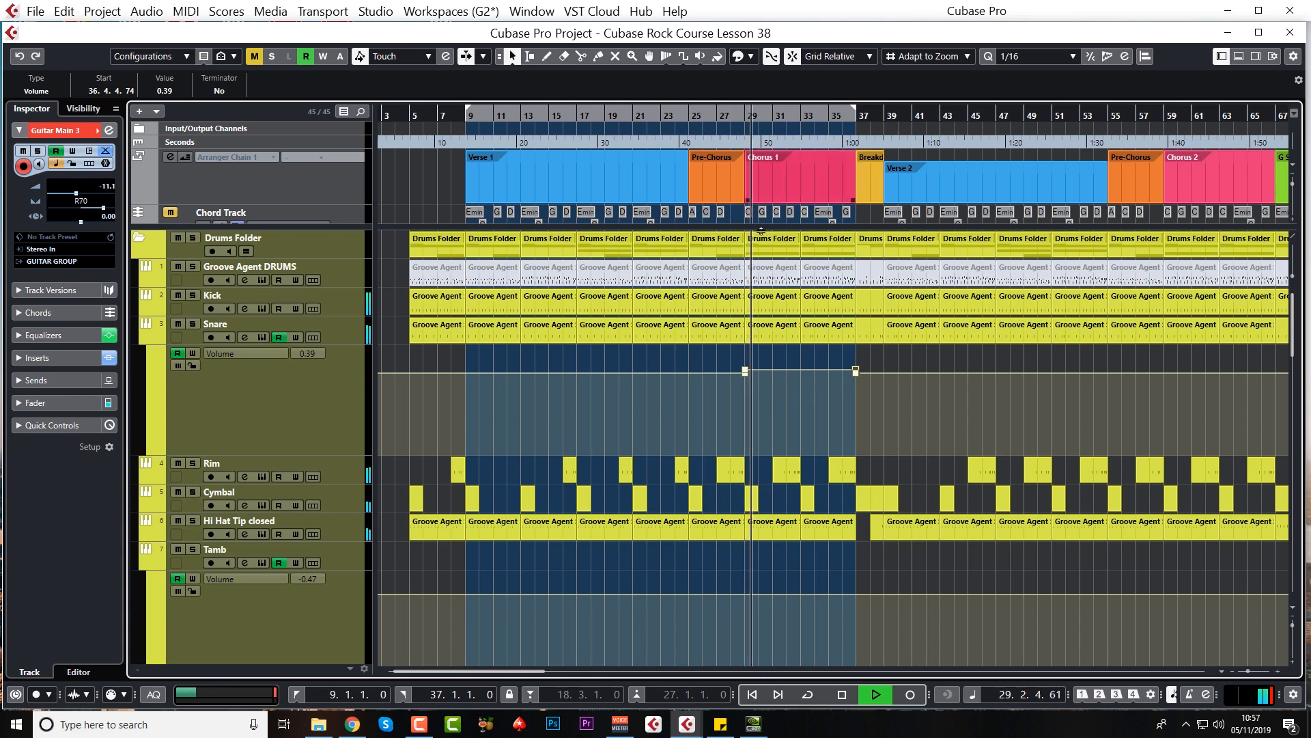
{"action": "left_click", "coordinate": [840, 694]}
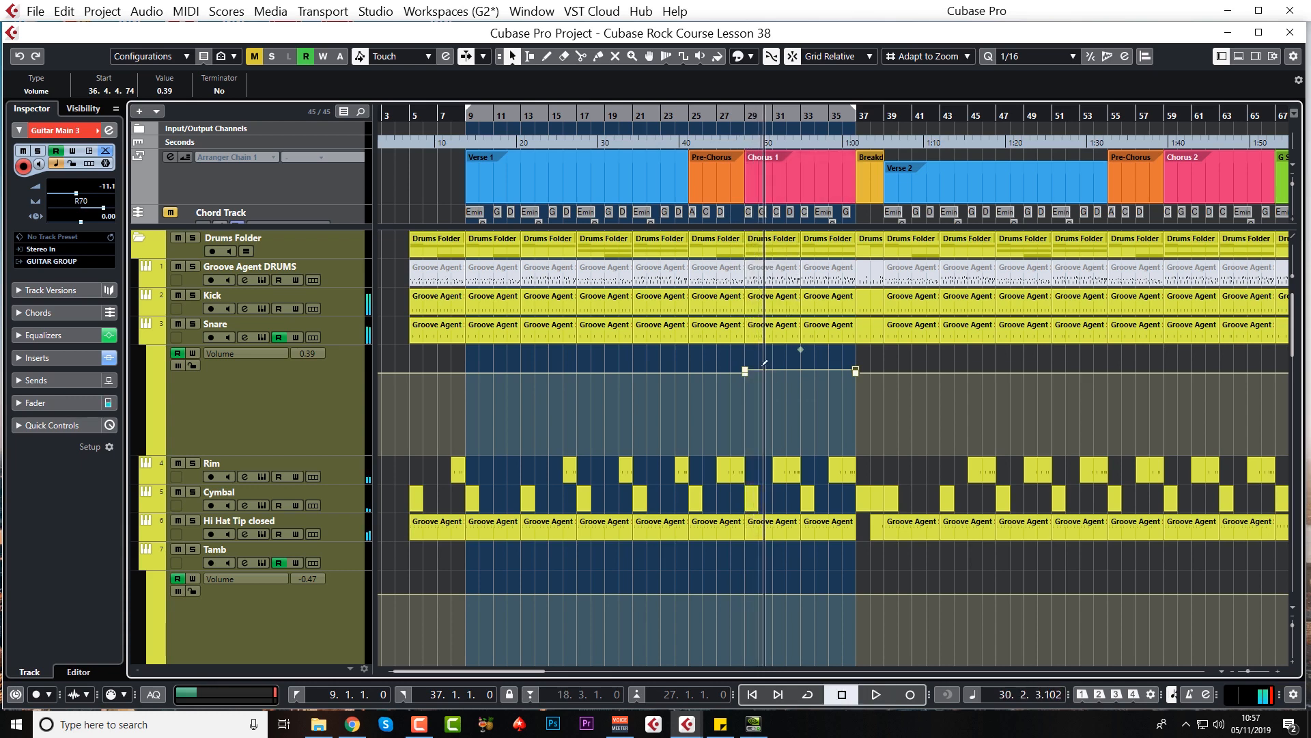
{"action": "left_click", "coordinate": [214, 462]}
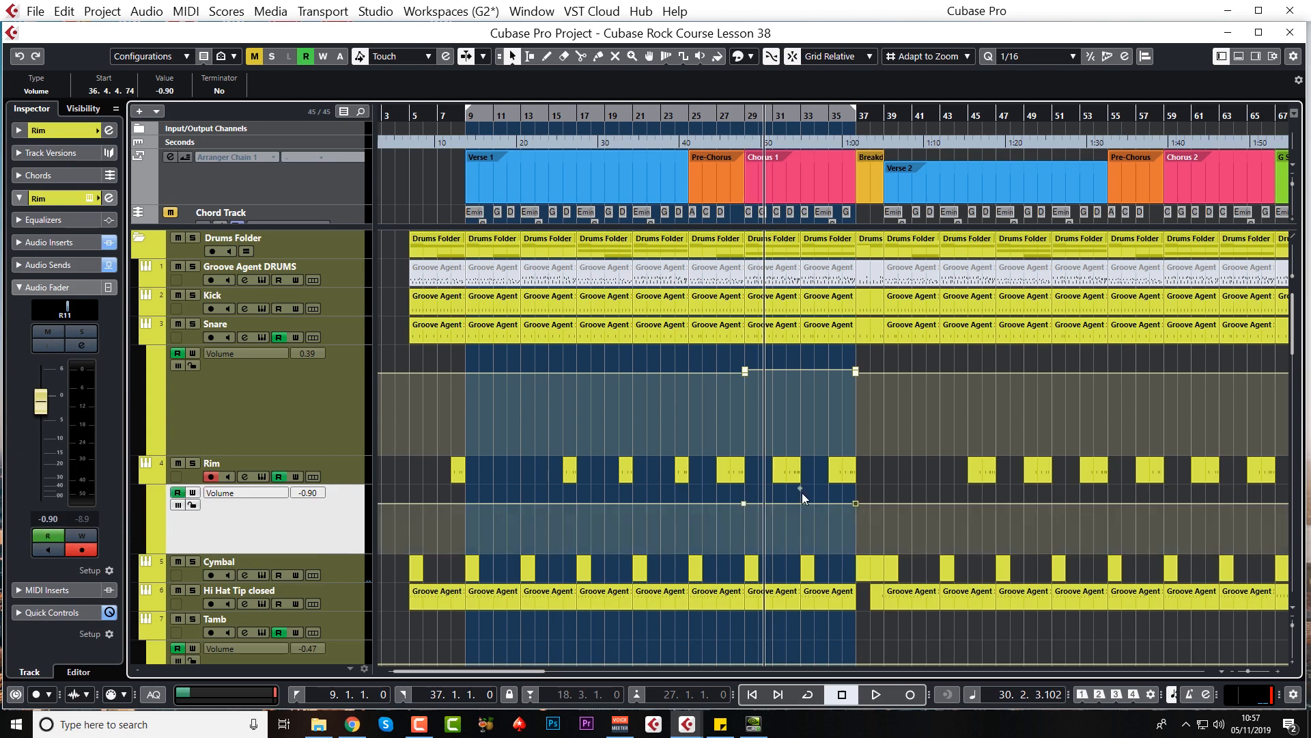
Step: Raise the Rim and Kick volume automation slightly across Chorus 1
{"action": "left_click_drag", "start_coordinate": [798, 503], "coordinate": [798, 488]}
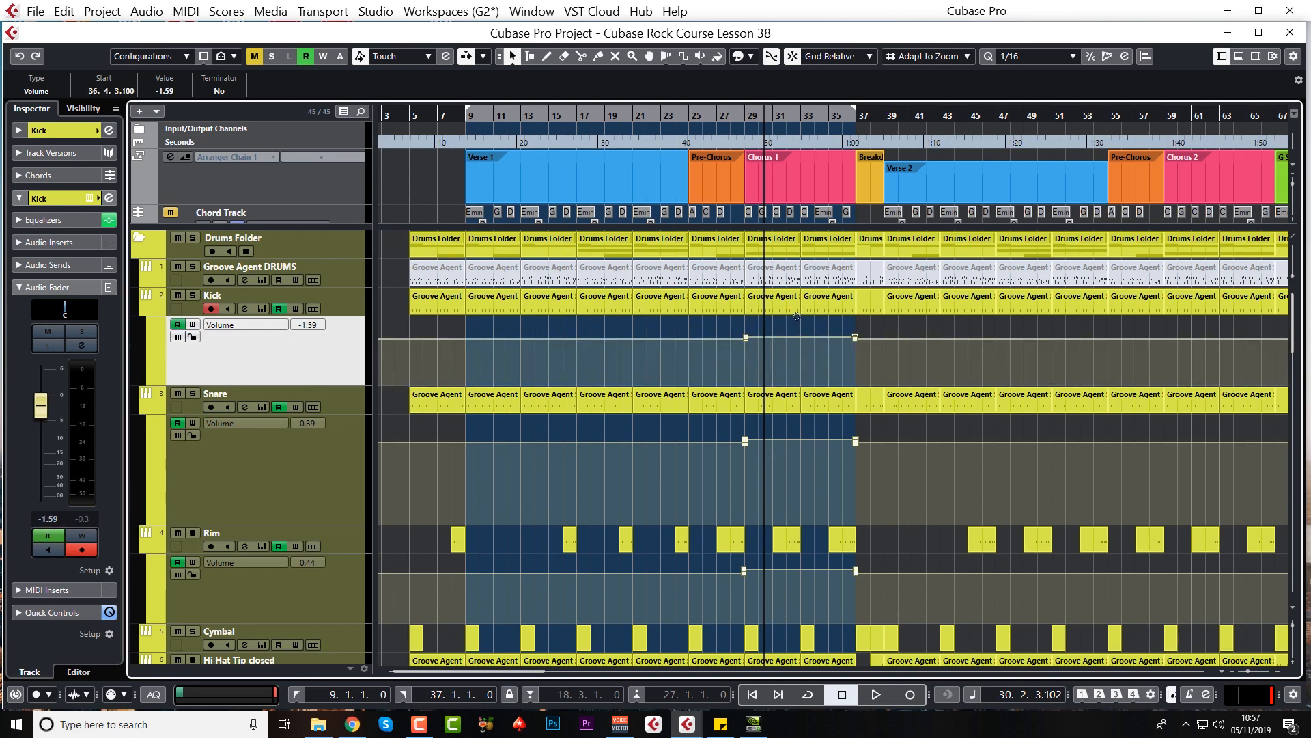
{"action": "left_click", "coordinate": [875, 694]}
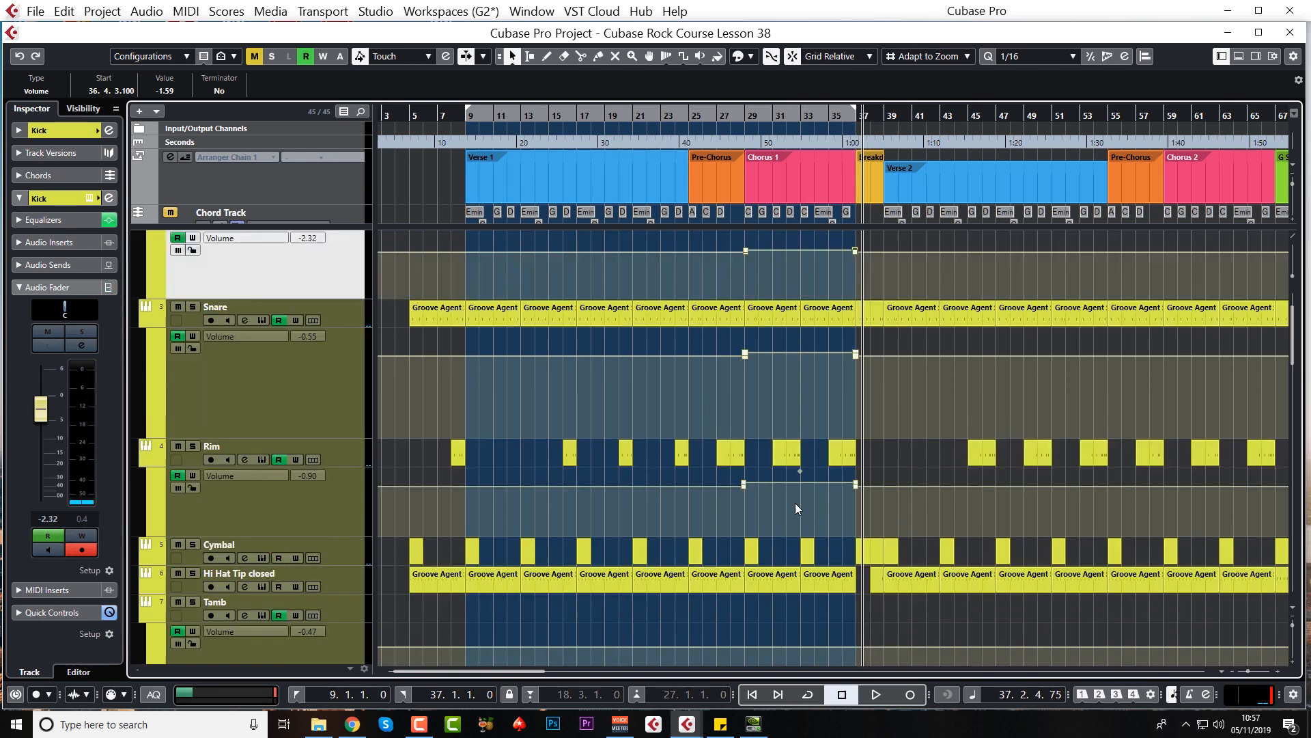
{"action": "scroll", "scroll_direction": "down", "scroll_amount": 3}
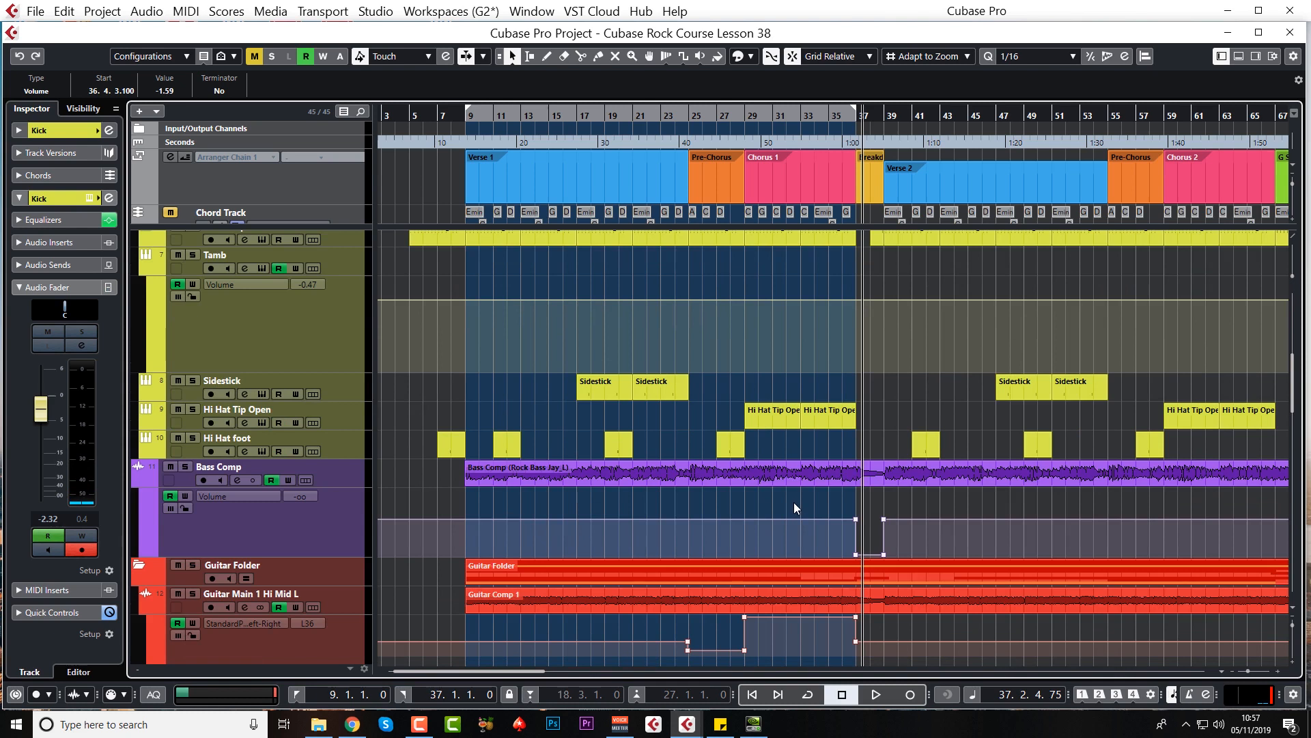